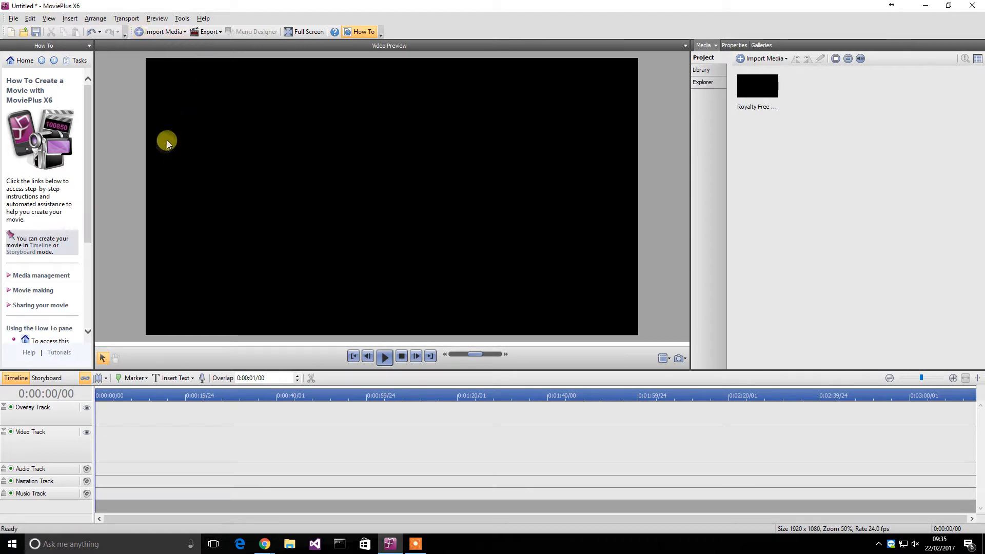
pyautogui.moveTo(170, 154)
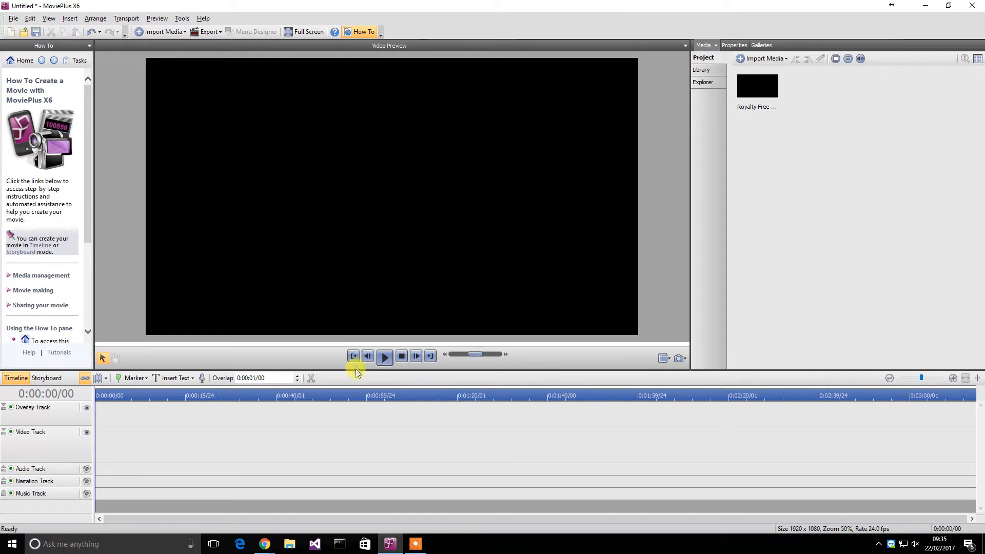
pyautogui.moveTo(353, 356)
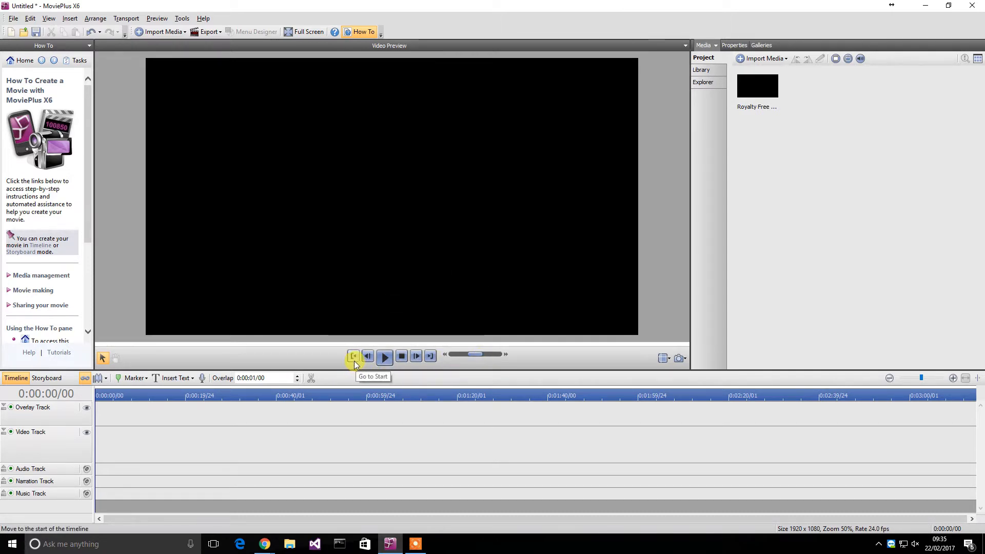
pyautogui.moveTo(302, 421)
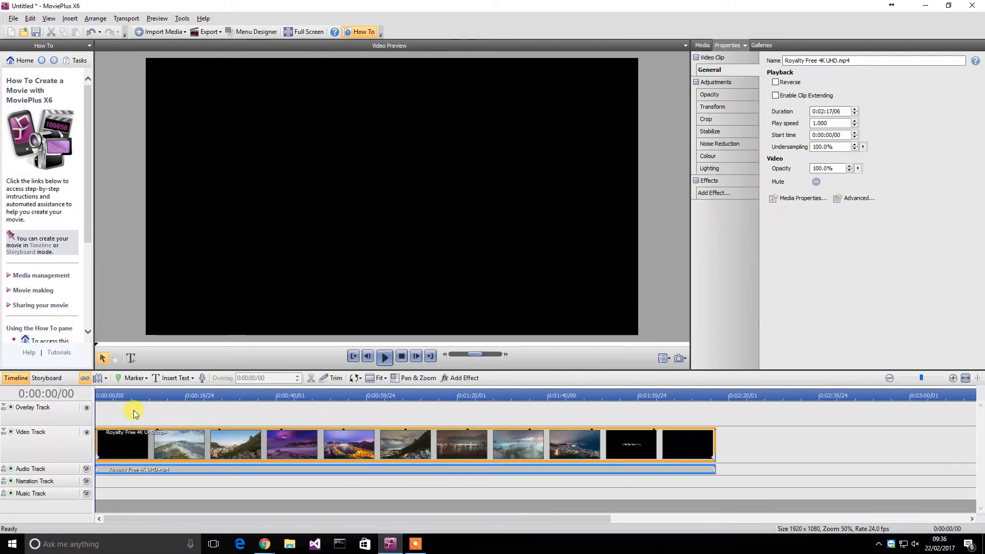
# Place the playhead around 14–16 seconds and expand the Audio Track to show its waveform.
pyautogui.click(384, 357)
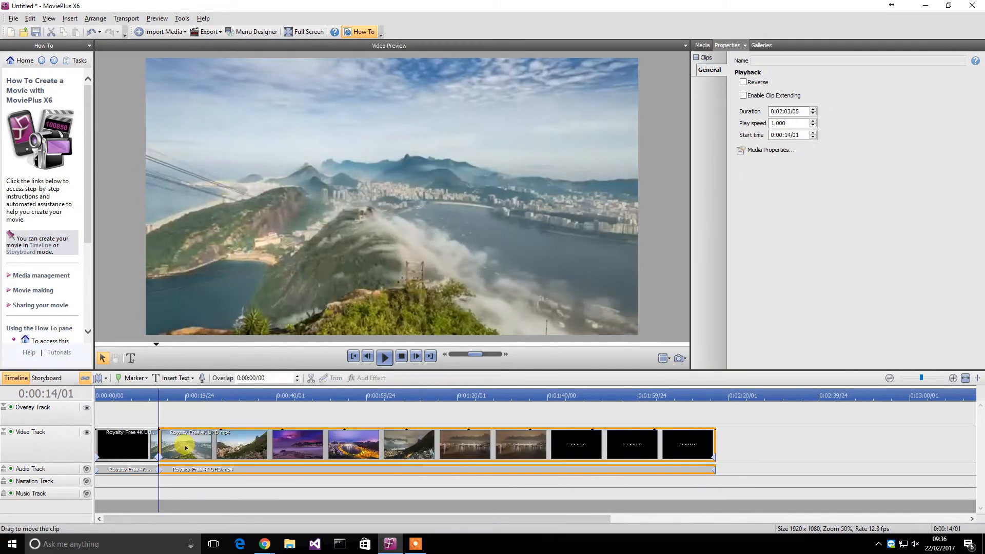
pyautogui.click(384, 356)
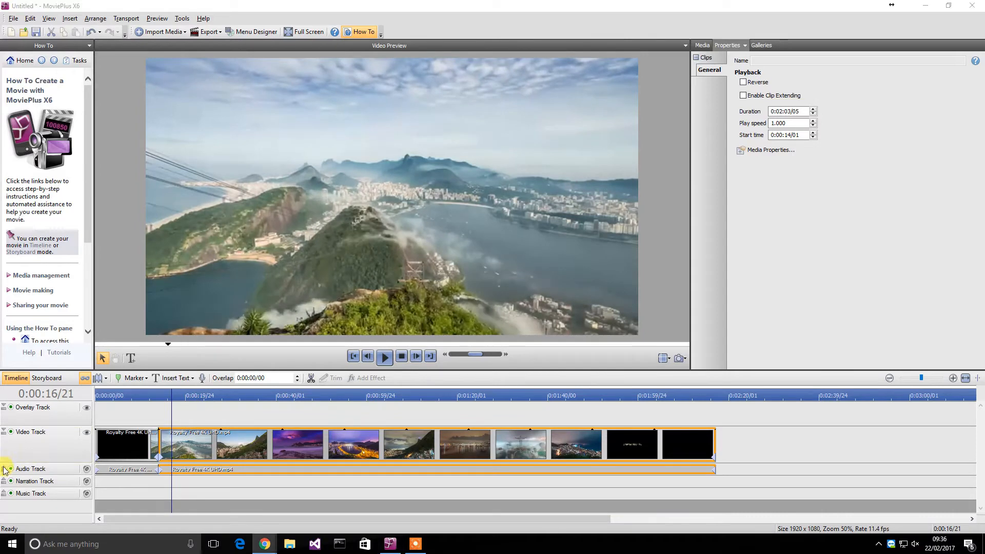
pyautogui.click(31, 469)
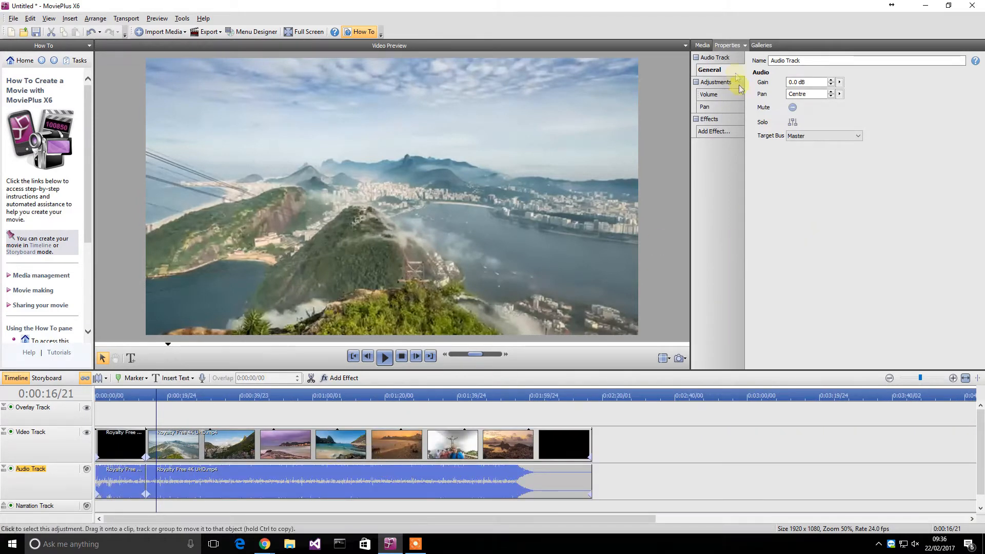
# Add a Volume adjustment with two gain keyframes near 20 seconds, reshape the envelope, show keyframes.
pyautogui.click(710, 94)
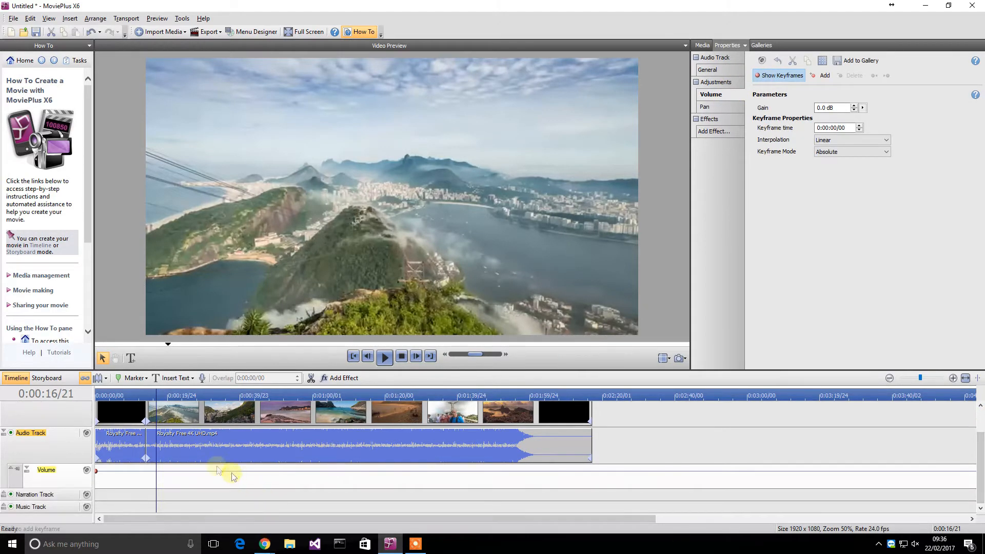
pyautogui.click(161, 471)
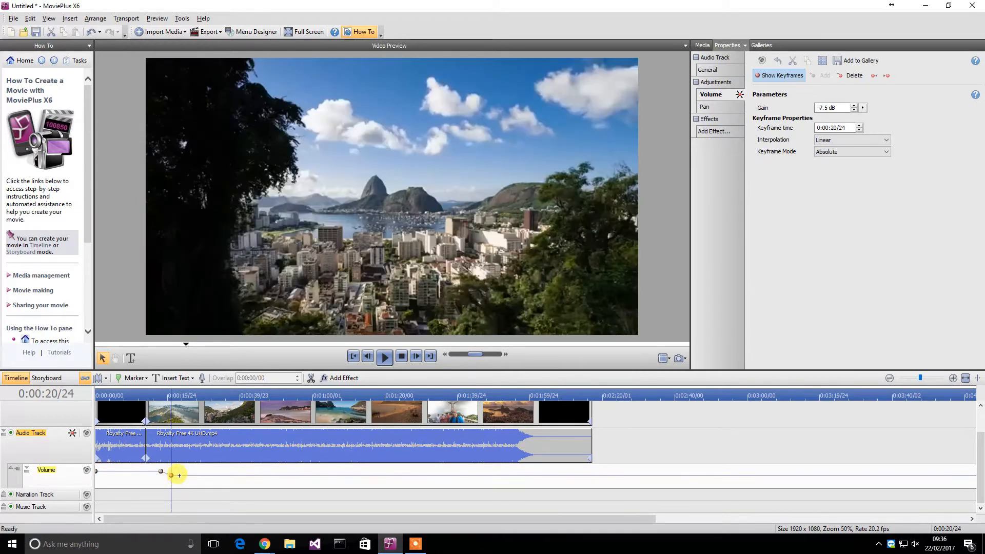
pyautogui.click(180, 473)
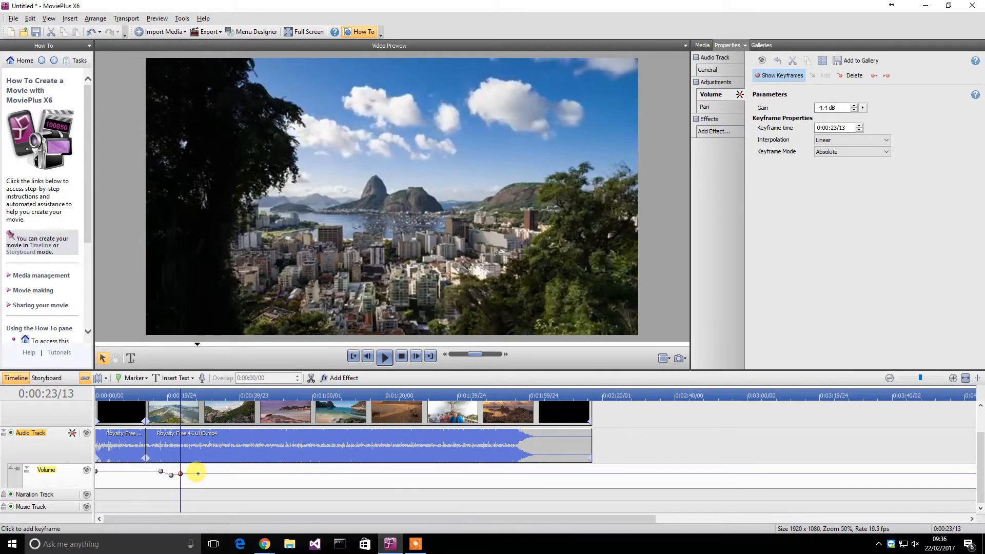
pyautogui.moveTo(196, 472); pyautogui.dragTo(209, 484)
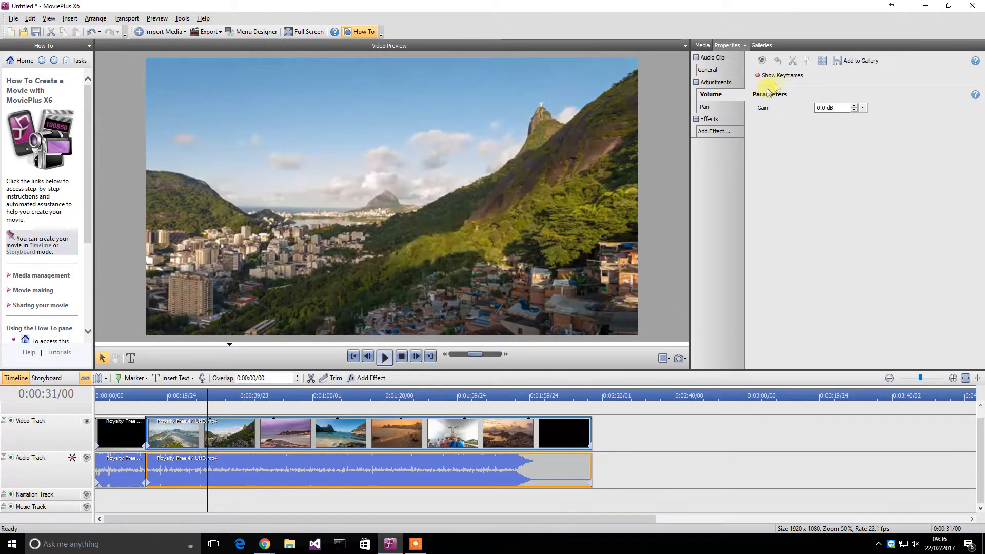
pyautogui.click(780, 75)
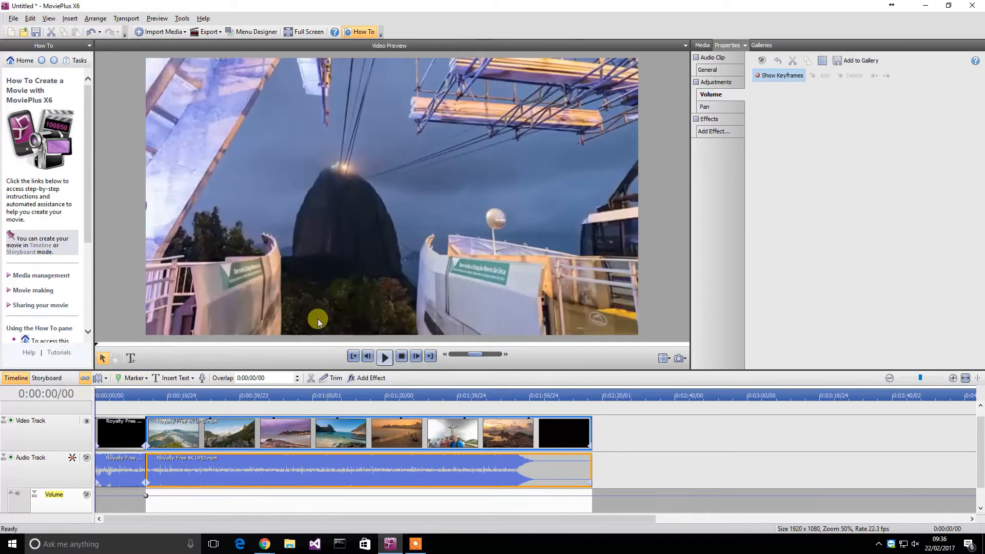
pyautogui.rightClick(318, 320)
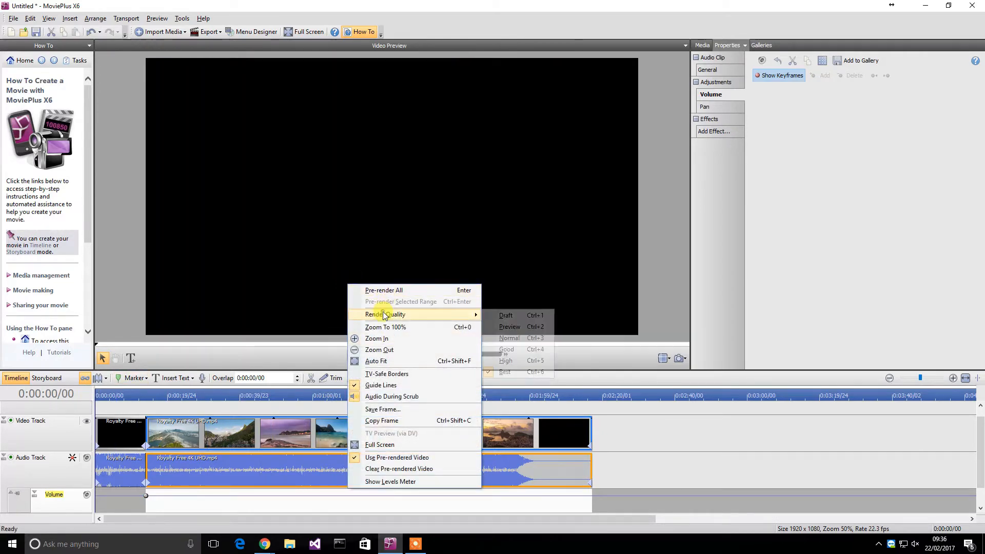
pyautogui.moveTo(509, 326)
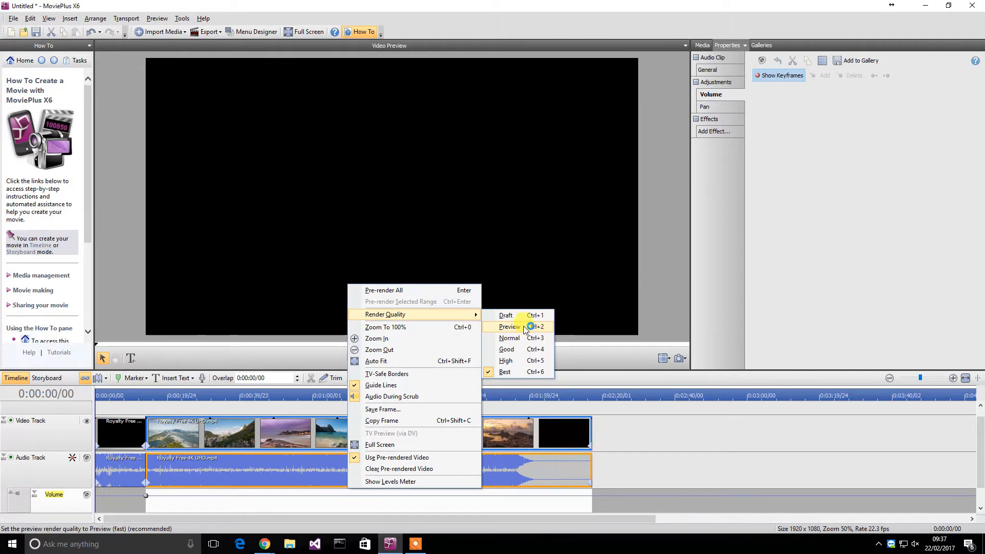
pyautogui.moveTo(528, 347)
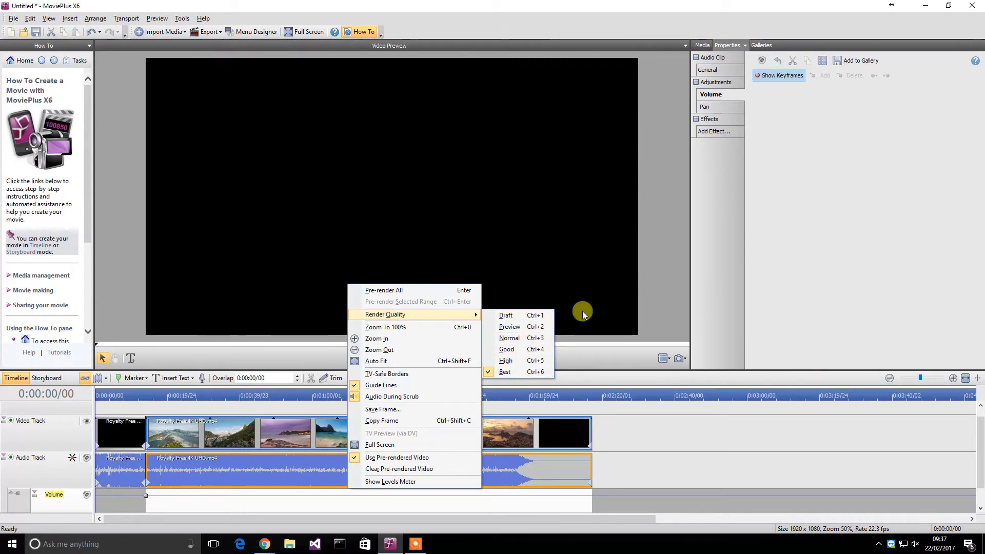
pyautogui.moveTo(585, 314)
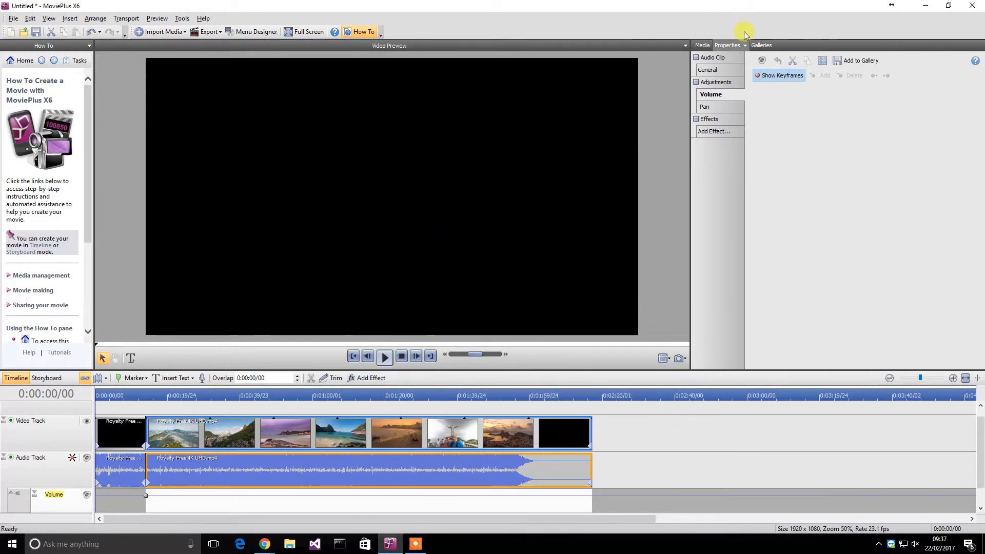
# View the Pan setting, select the Royalty Free 4K UHD.mp4 clip, and list its effects.
pyautogui.click(705, 107)
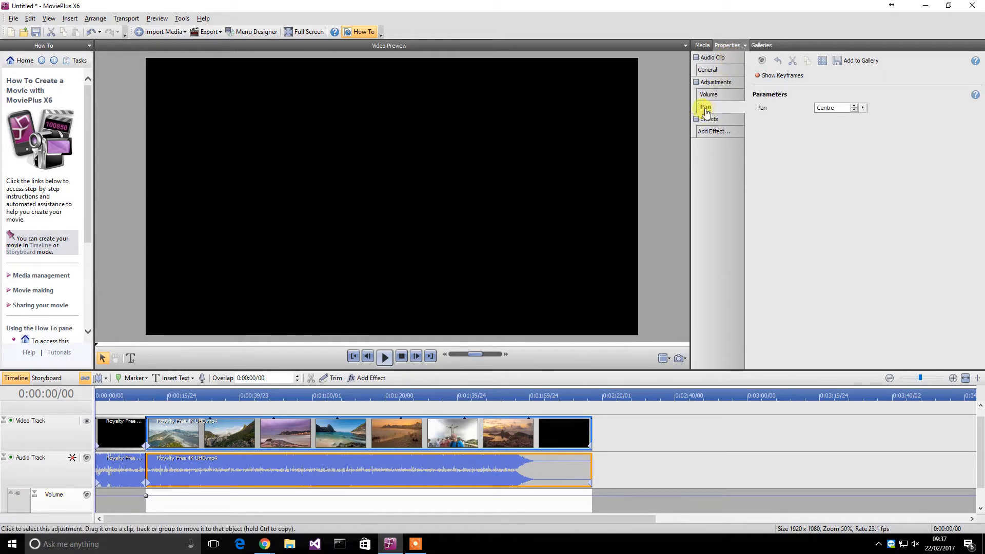
pyautogui.click(715, 131)
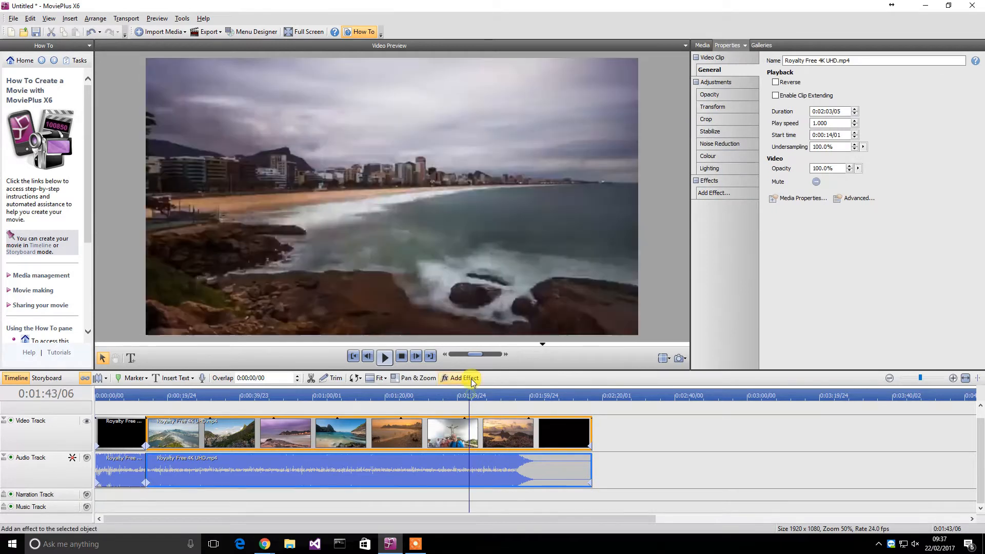
pyautogui.click(464, 378)
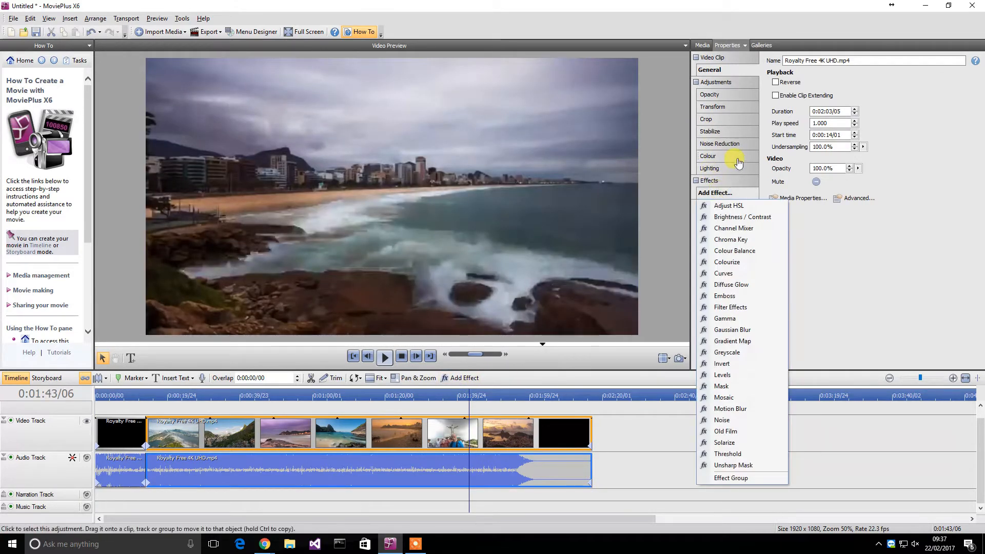
pyautogui.moveTo(730, 240)
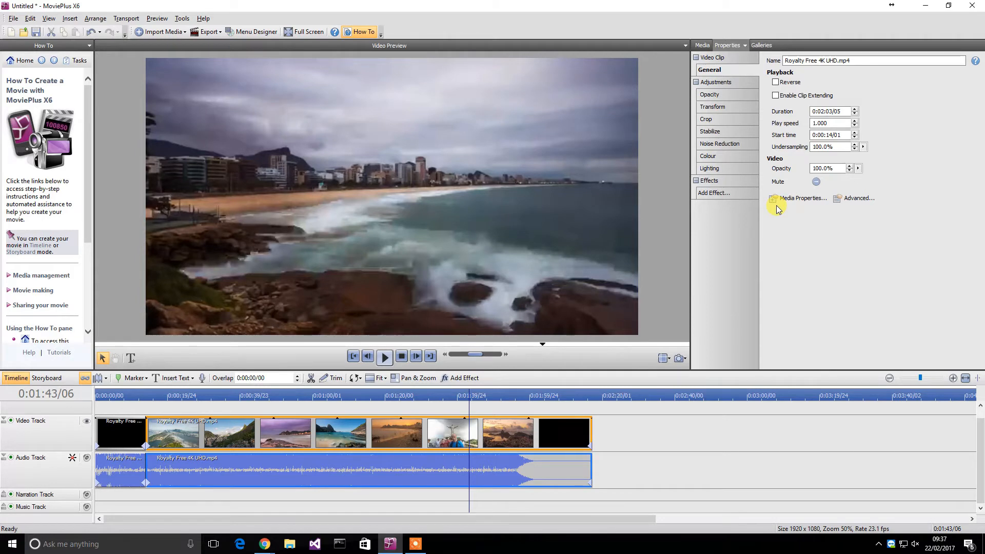
# Open the clip's Transform settings, enable clipping and 3D, and tilt the clip backwards.
pyautogui.click(715, 107)
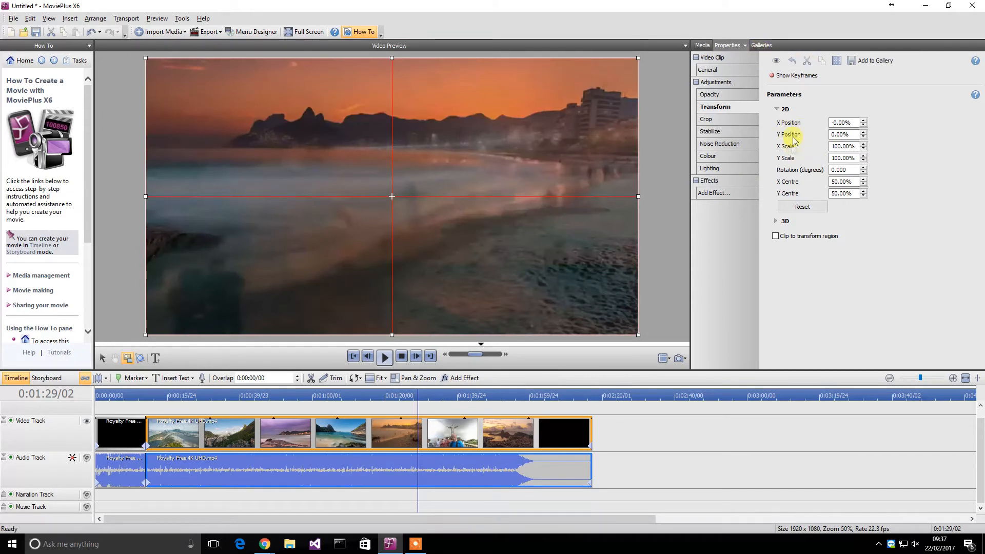
pyautogui.click(775, 236)
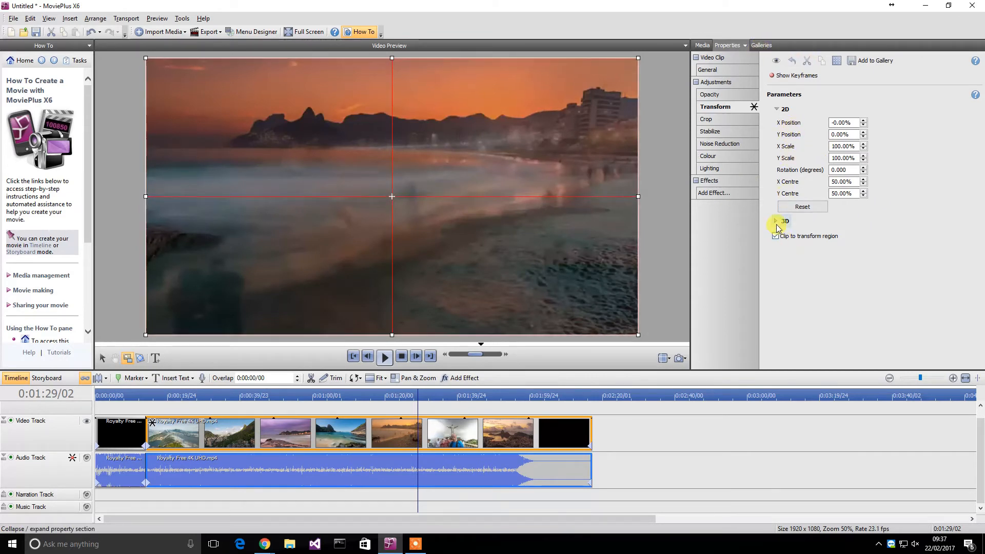
pyautogui.click(776, 221)
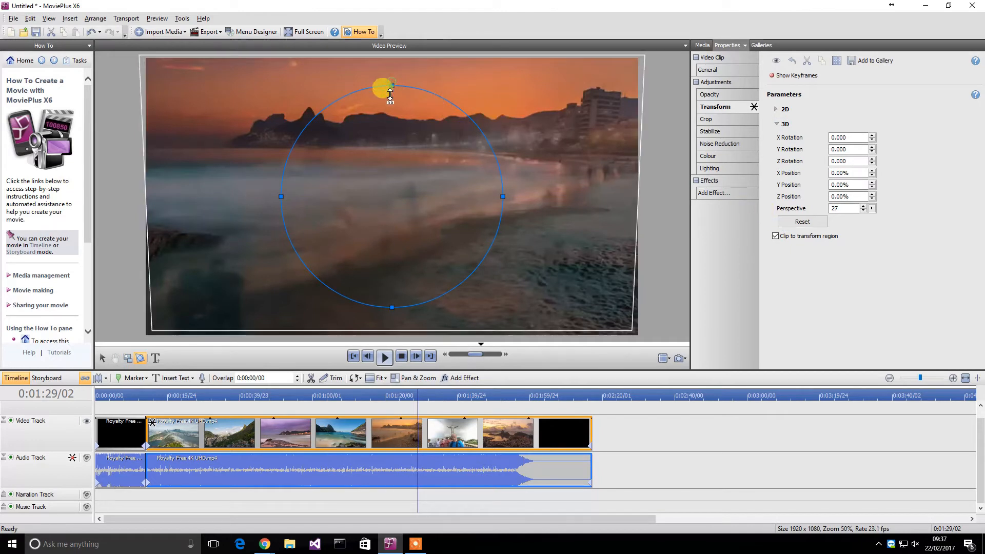
pyautogui.moveTo(391, 86); pyautogui.dragTo(392, 103)
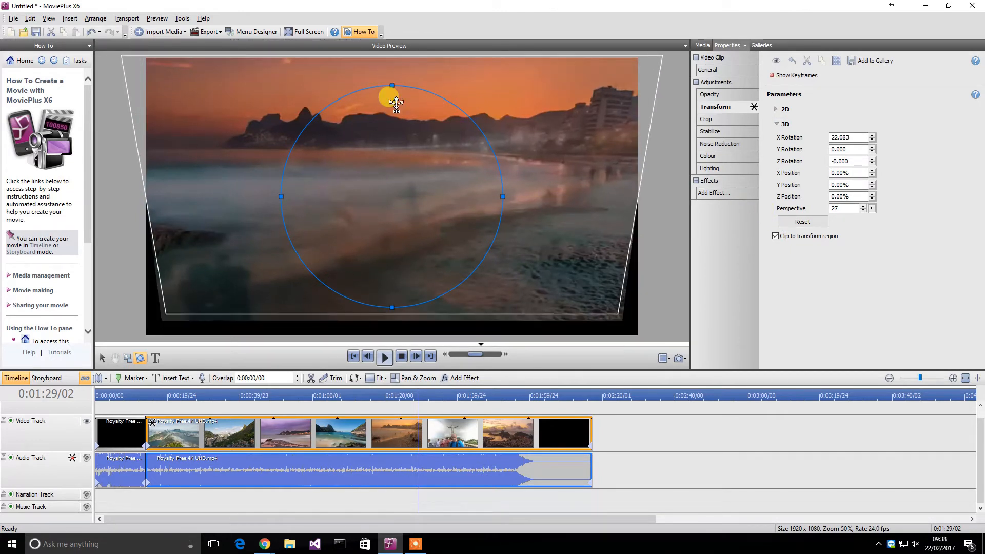
pyautogui.moveTo(391, 103); pyautogui.dragTo(440, 191)
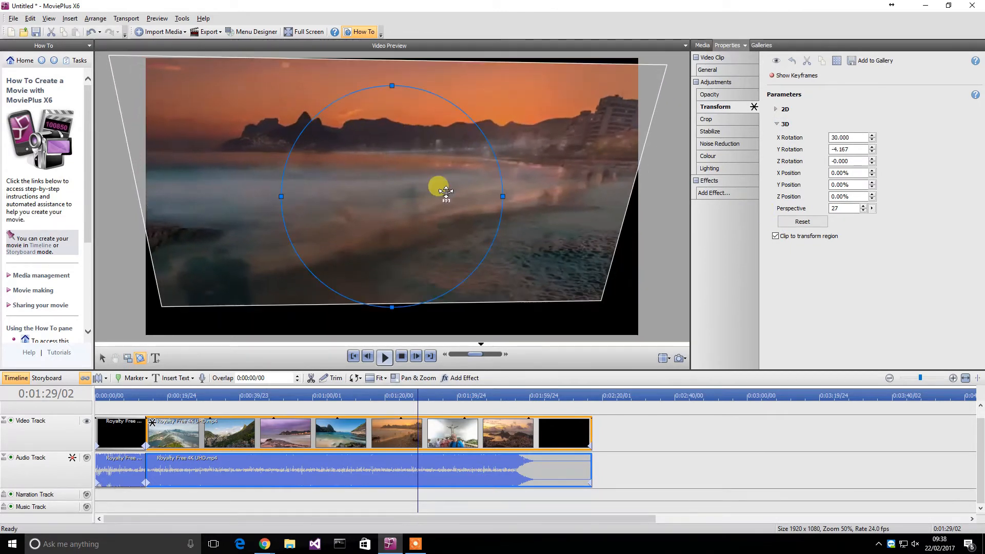
pyautogui.moveTo(444, 191); pyautogui.dragTo(416, 211)
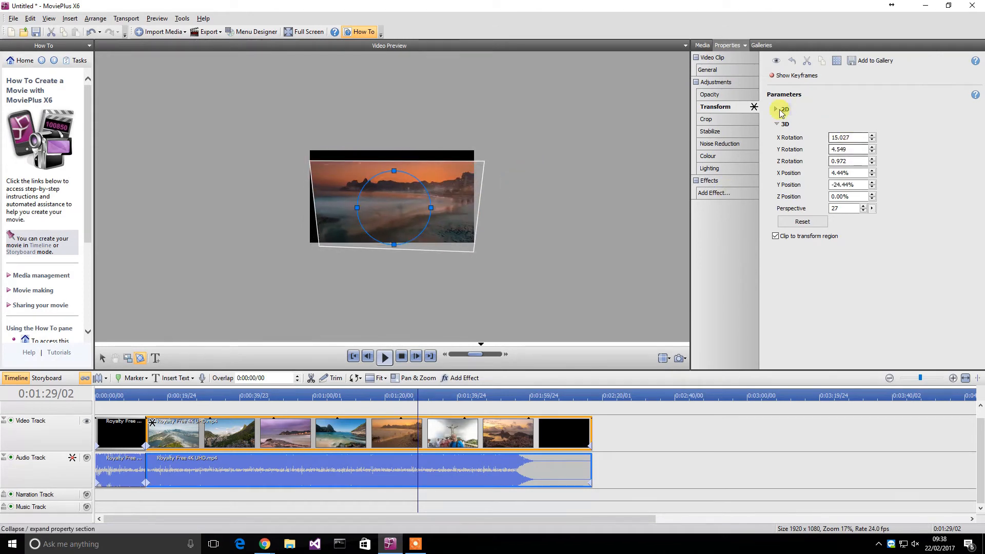
# Refine the transform: shift left, reshape perspective, enlarge slightly, level it and move upward.
pyautogui.click(776, 109)
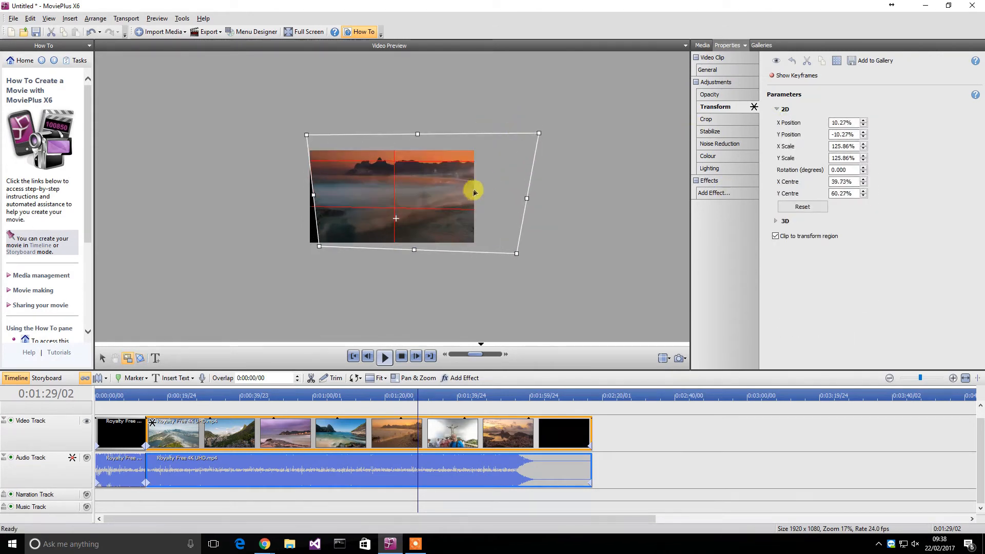
pyautogui.moveTo(474, 192); pyautogui.dragTo(400, 207)
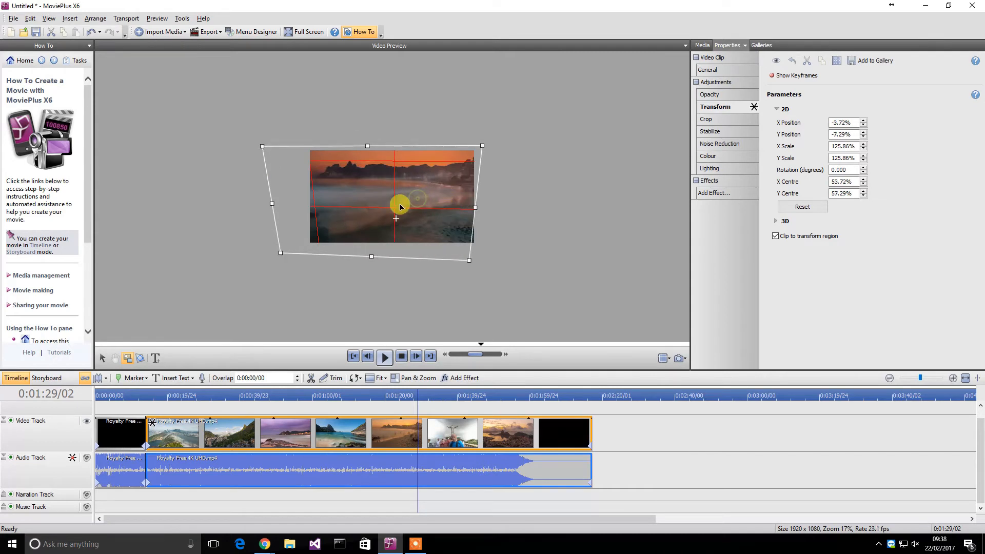
pyautogui.moveTo(400, 207); pyautogui.dragTo(464, 257)
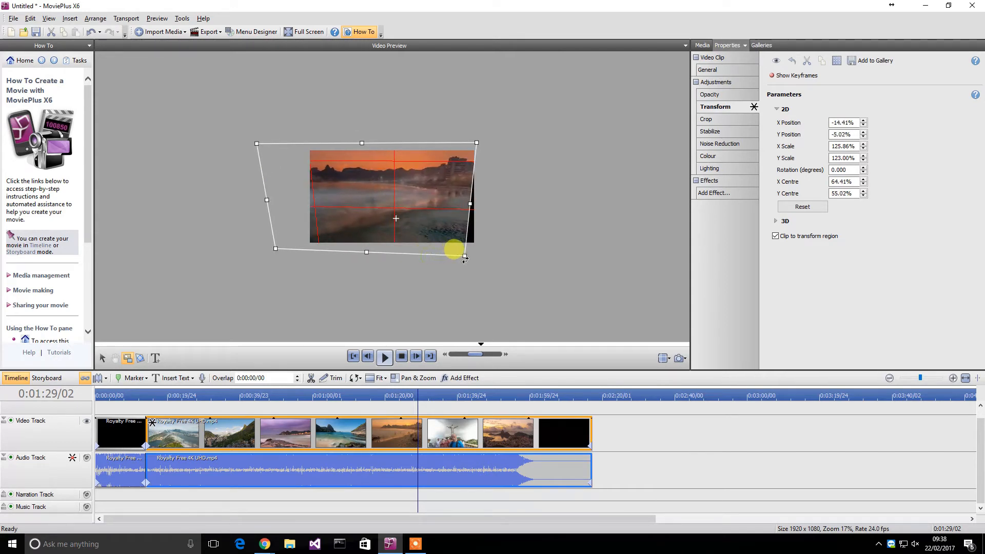
pyautogui.moveTo(464, 258); pyautogui.dragTo(425, 228)
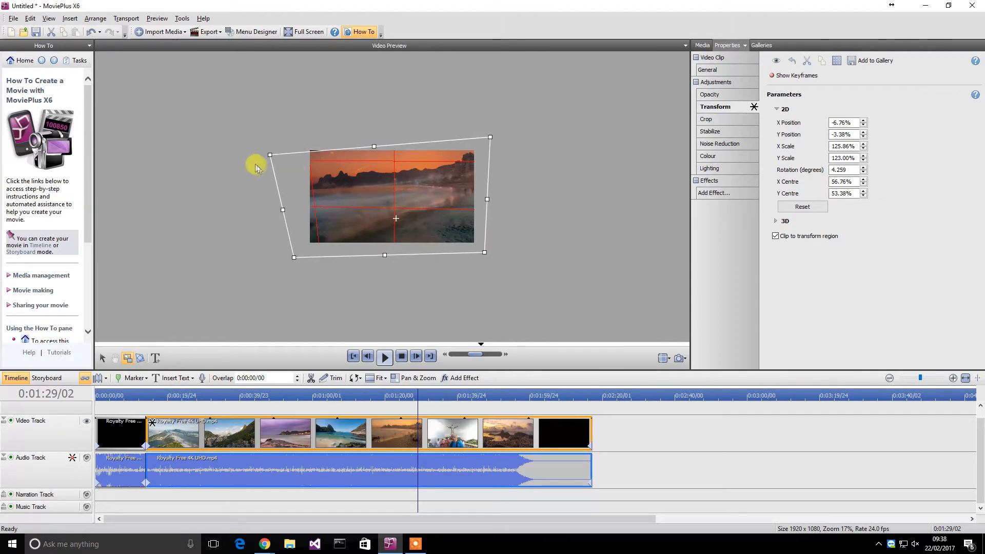
pyautogui.moveTo(269, 155); pyautogui.dragTo(263, 143)
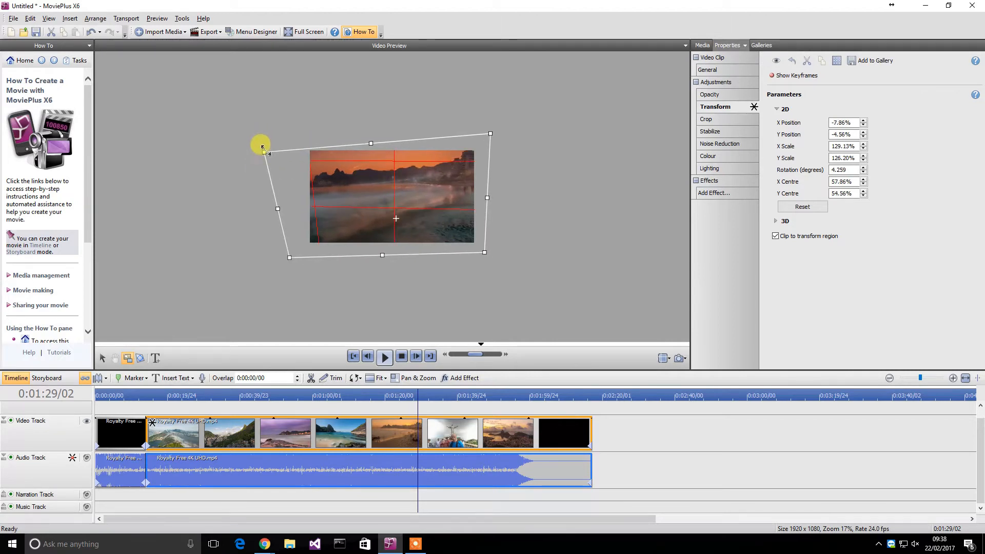
pyautogui.moveTo(262, 145); pyautogui.dragTo(361, 124)
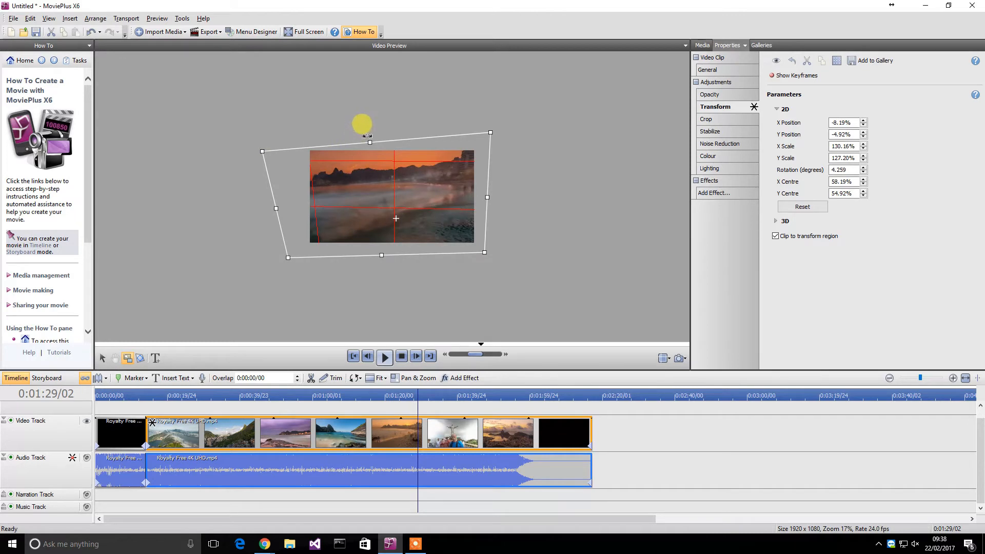
pyautogui.moveTo(362, 124); pyautogui.dragTo(395, 209)
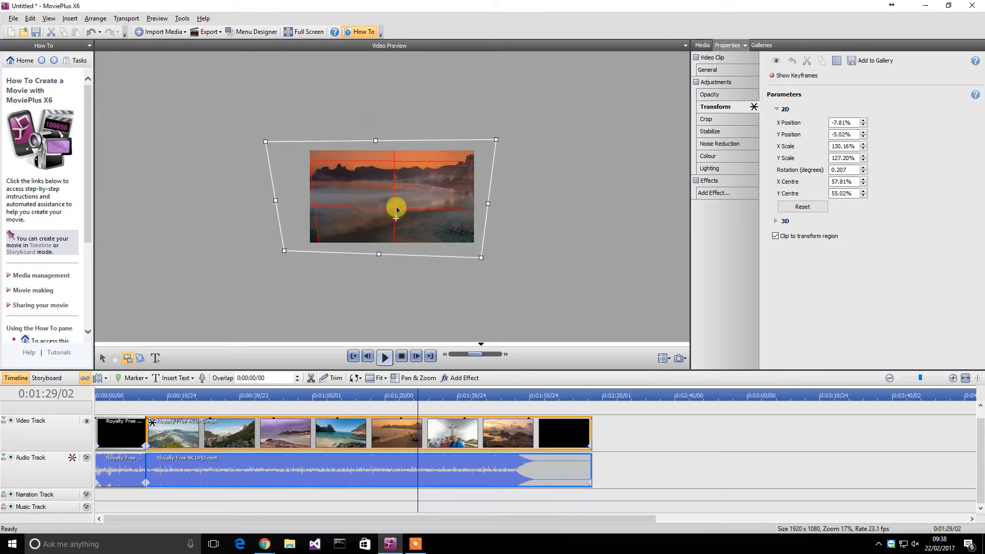
pyautogui.moveTo(396, 209); pyautogui.dragTo(392, 192)
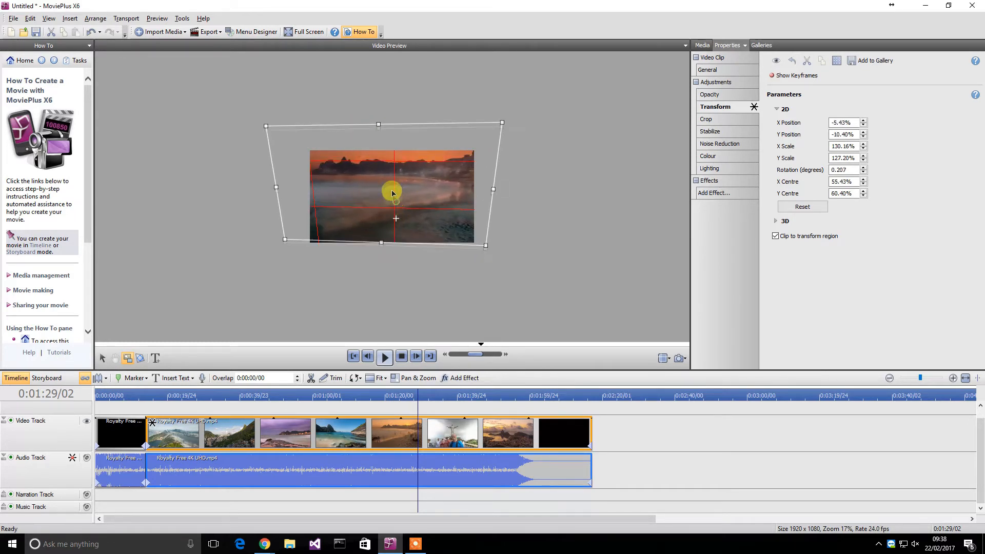
pyautogui.moveTo(391, 193); pyautogui.dragTo(383, 226)
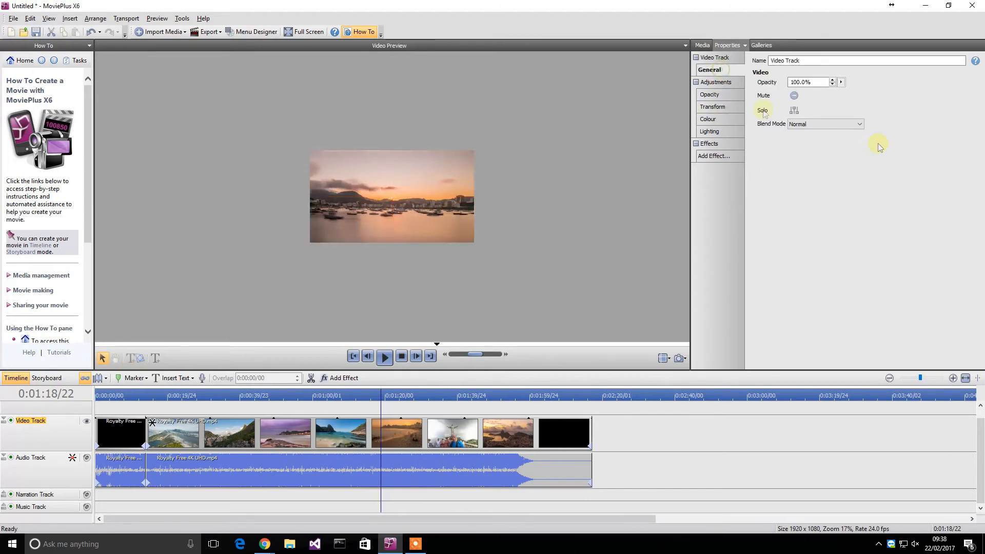
# Add a Bass effect to the audio clip and bring up the export destinations list.
pyautogui.click(709, 95)
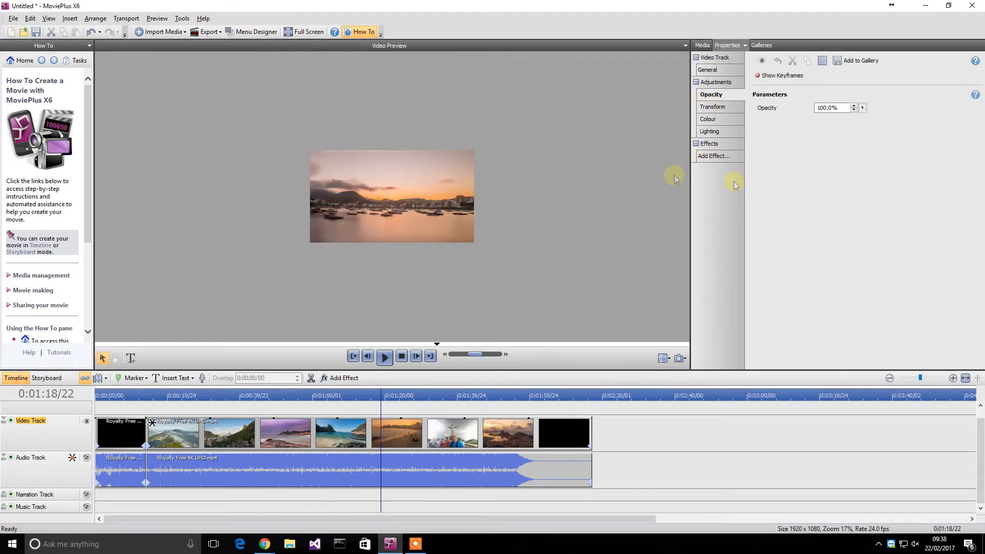
pyautogui.click(480, 480)
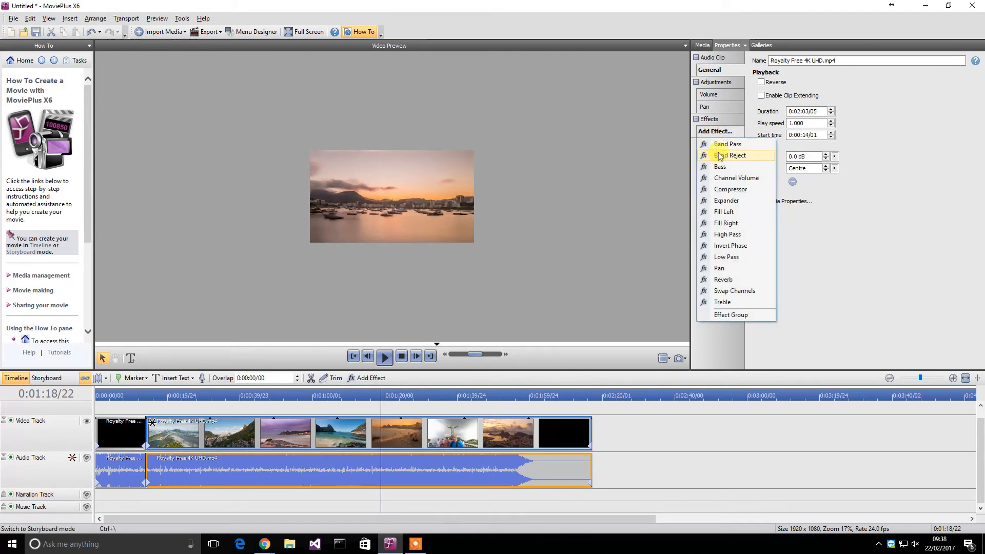
pyautogui.click(720, 166)
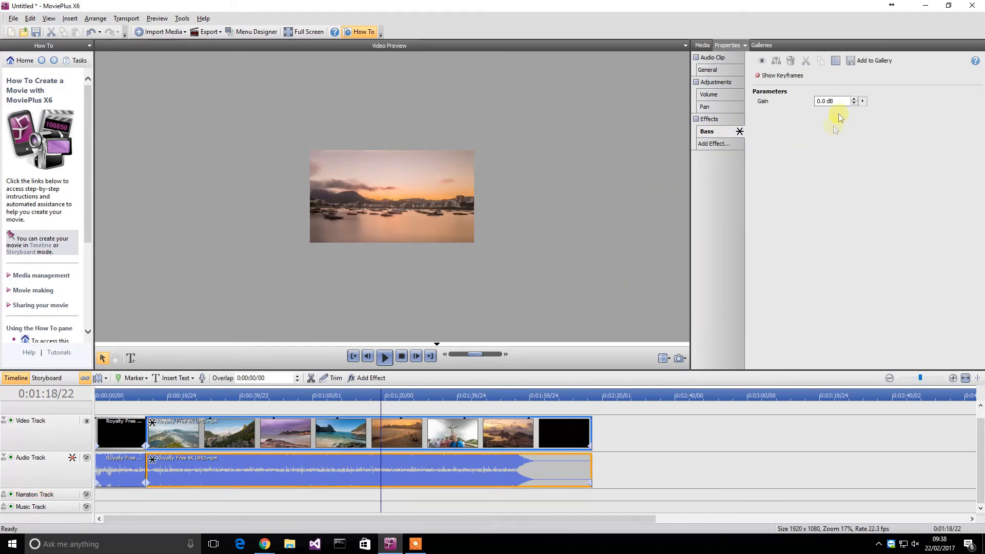
pyautogui.click(714, 143)
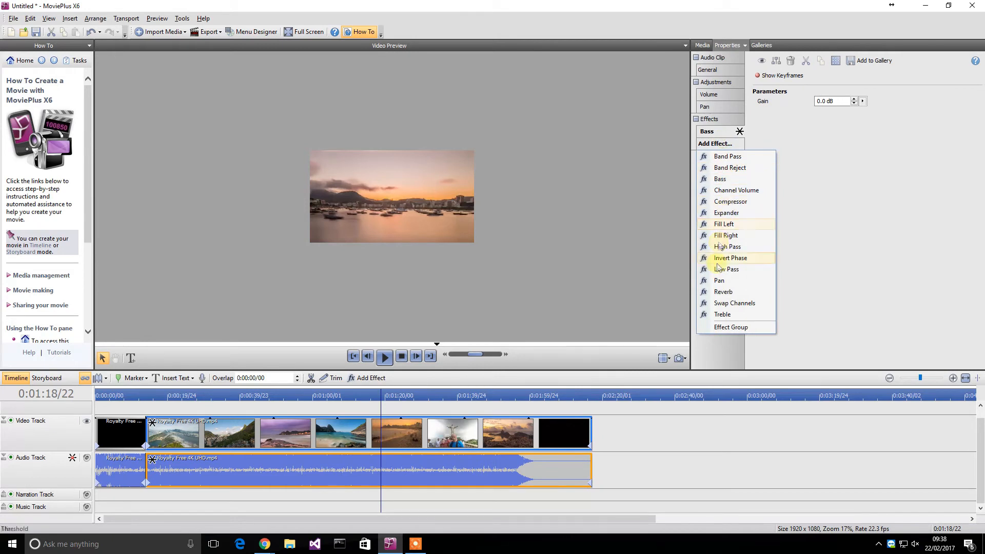
pyautogui.moveTo(714, 291)
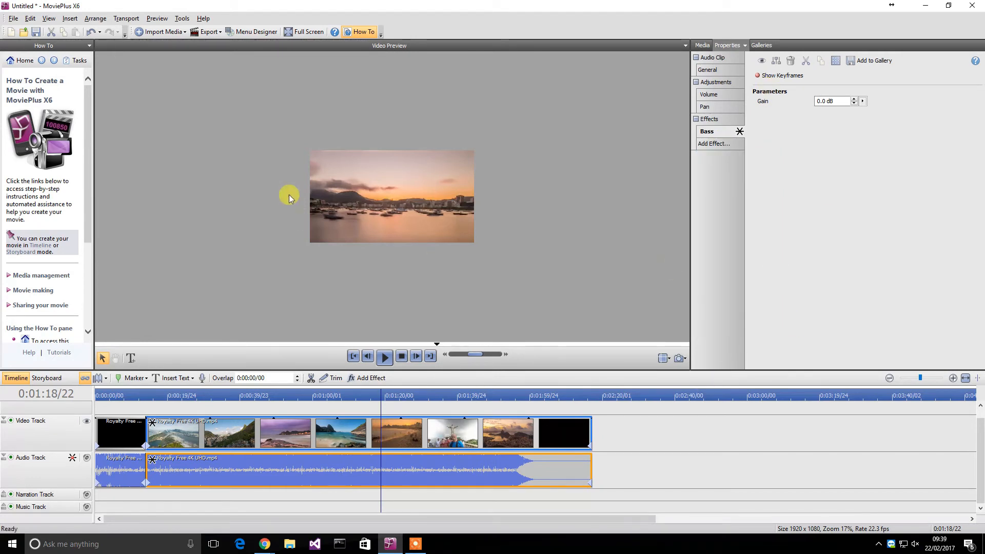
pyautogui.click(206, 31)
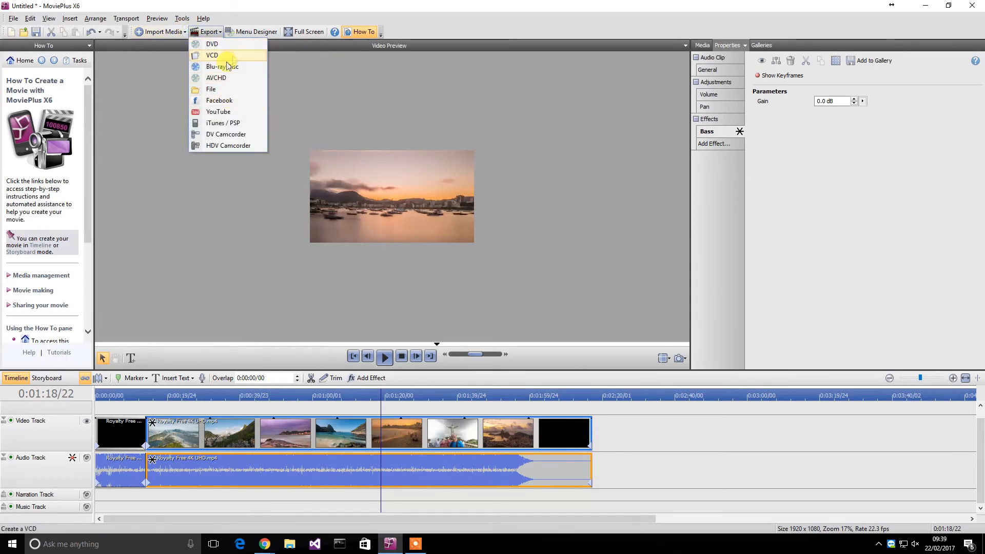
pyautogui.moveTo(225, 112)
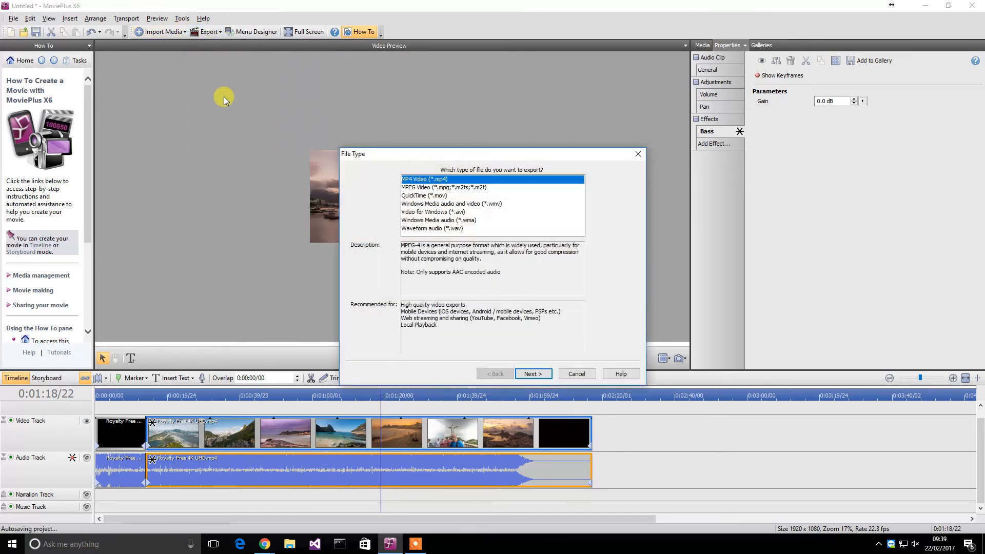
pyautogui.moveTo(460, 201)
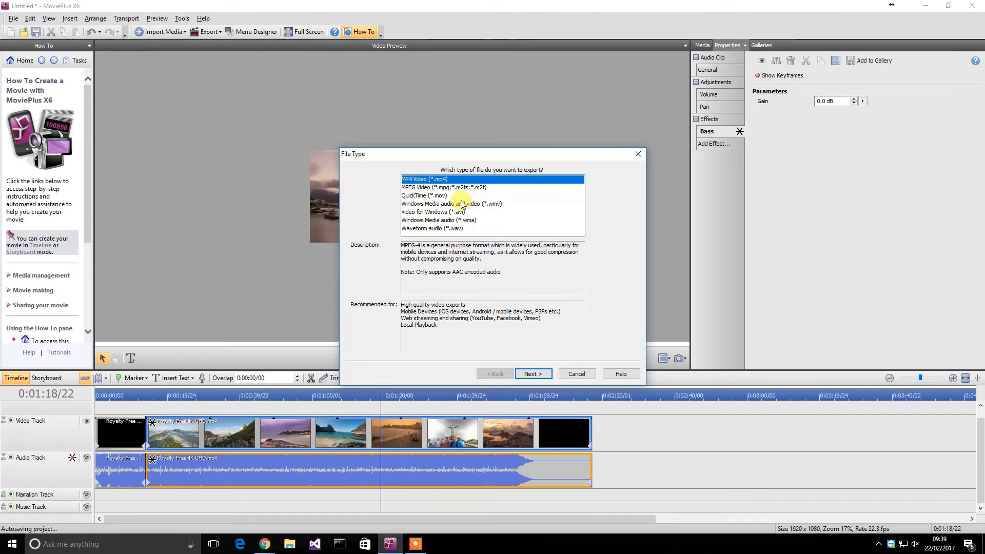
# Choose Video for Windows (*.avi) as the export file type and continue.
pyautogui.click(432, 212)
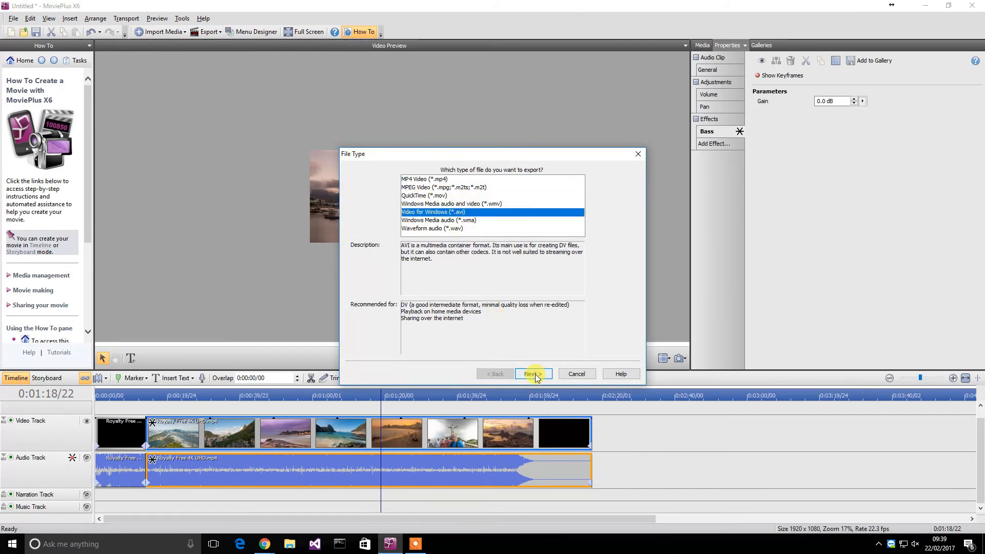
pyautogui.click(532, 374)
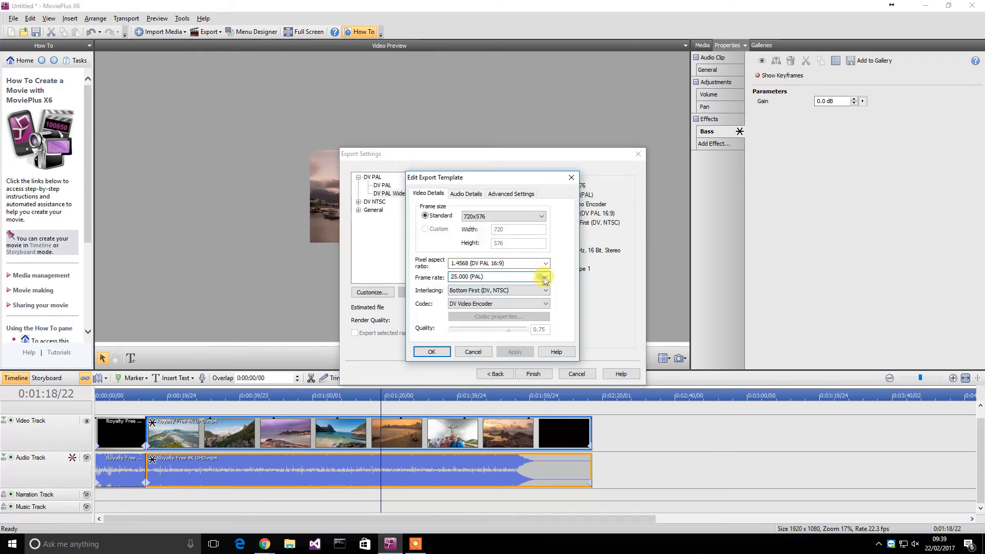
# Confirm the DV PAL template's 25 fps frame rate, then close the export settings without exporting.
pyautogui.click(544, 277)
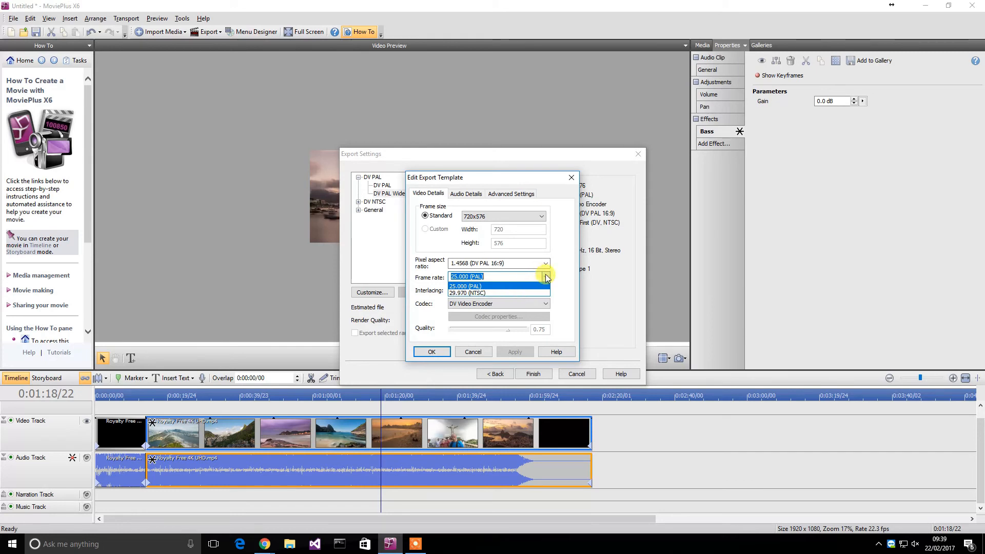
pyautogui.click(545, 263)
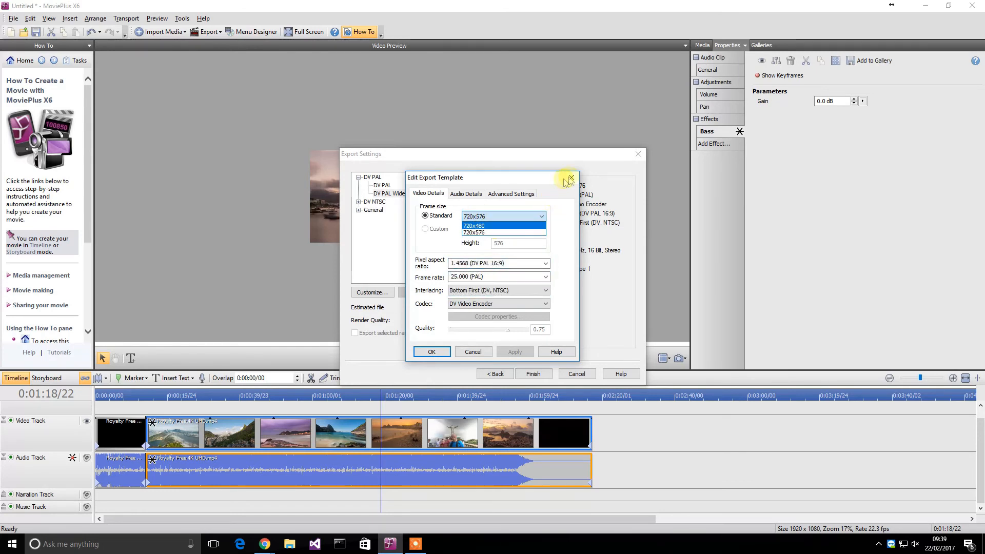
pyautogui.click(567, 177)
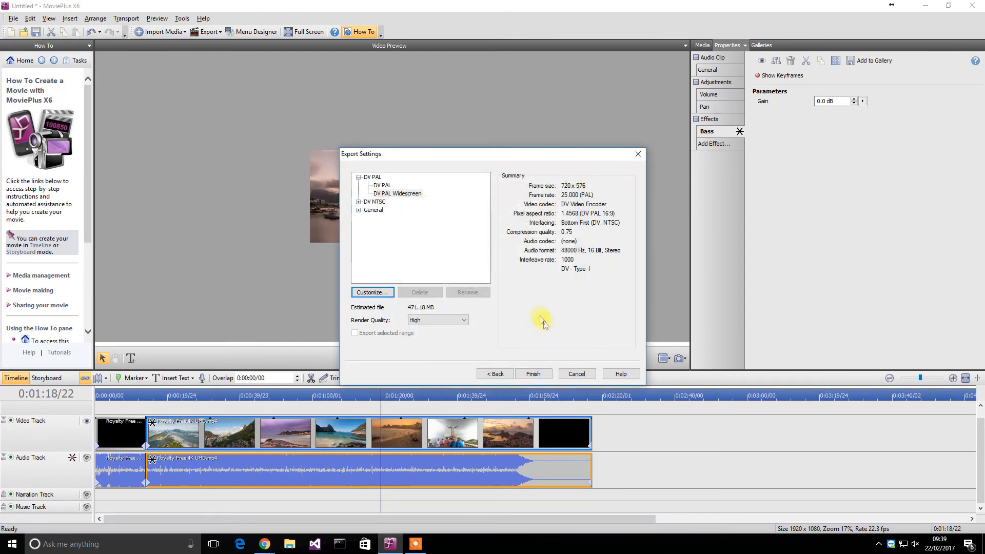
pyautogui.click(577, 374)
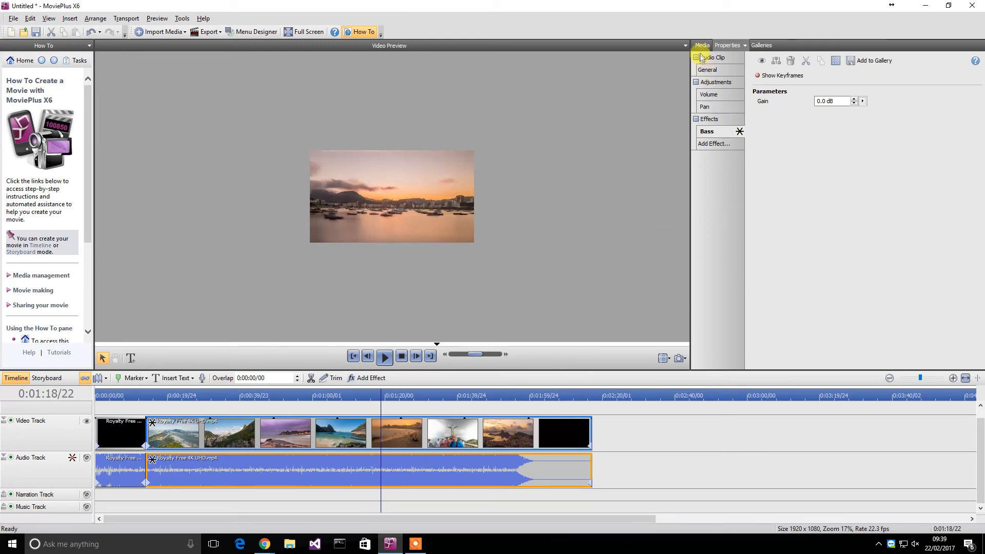
pyautogui.moveTo(289, 61)
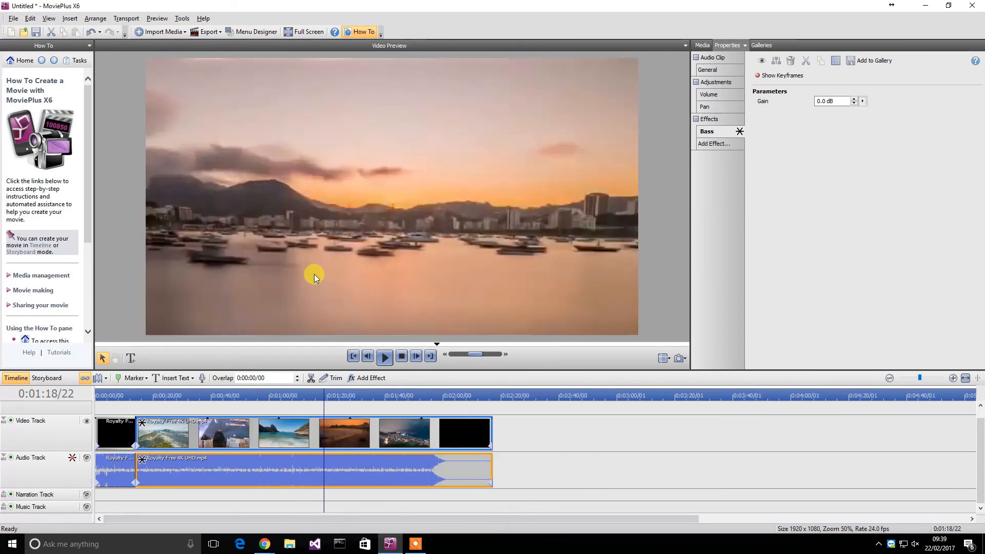
pyautogui.moveTo(246, 300)
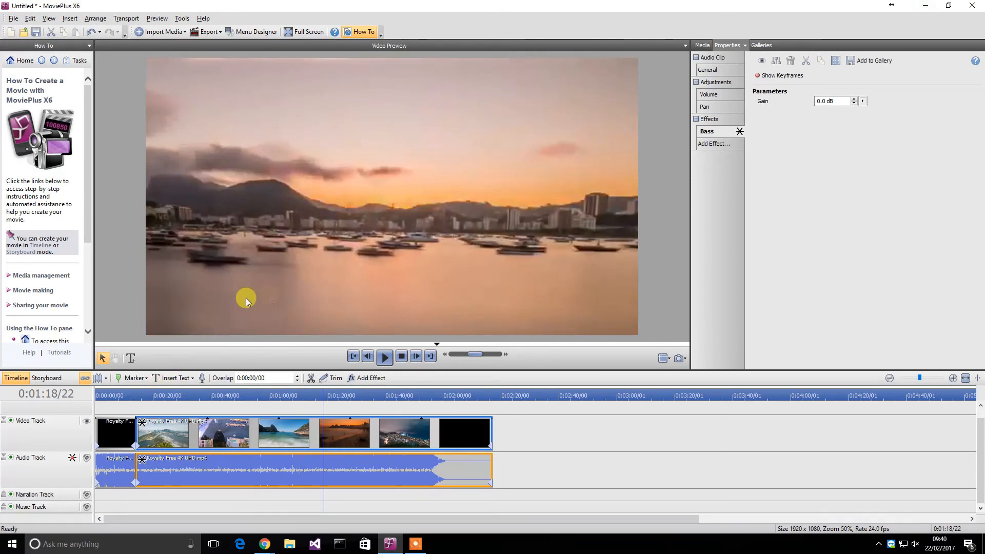
pyautogui.moveTo(213, 262)
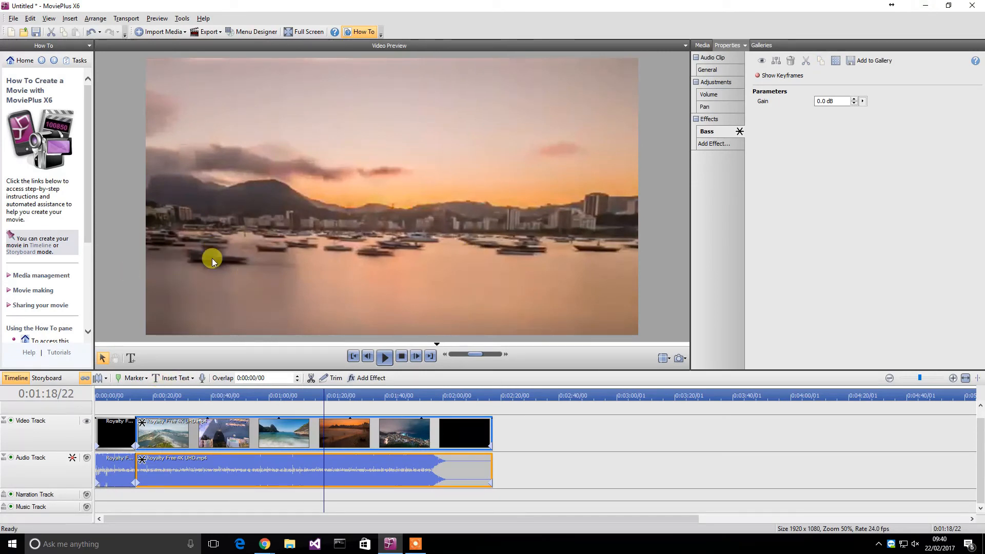